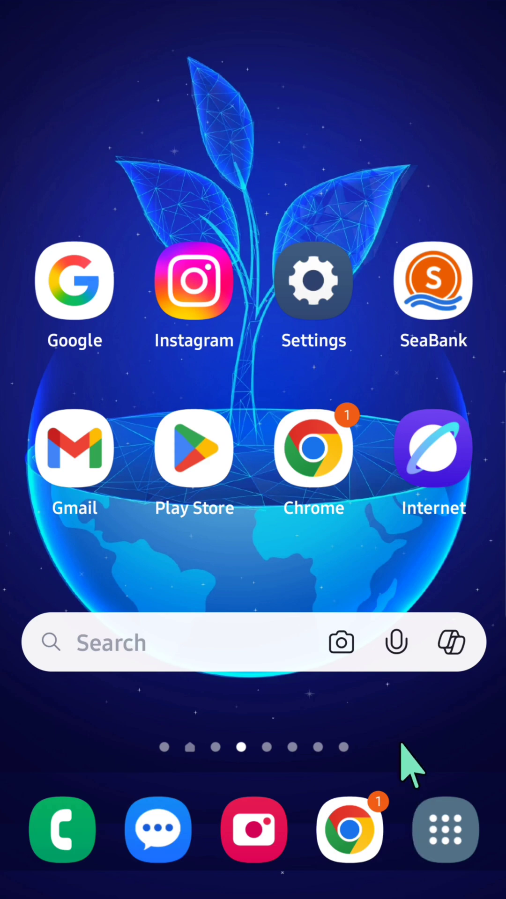
mouse_move(314, 281)
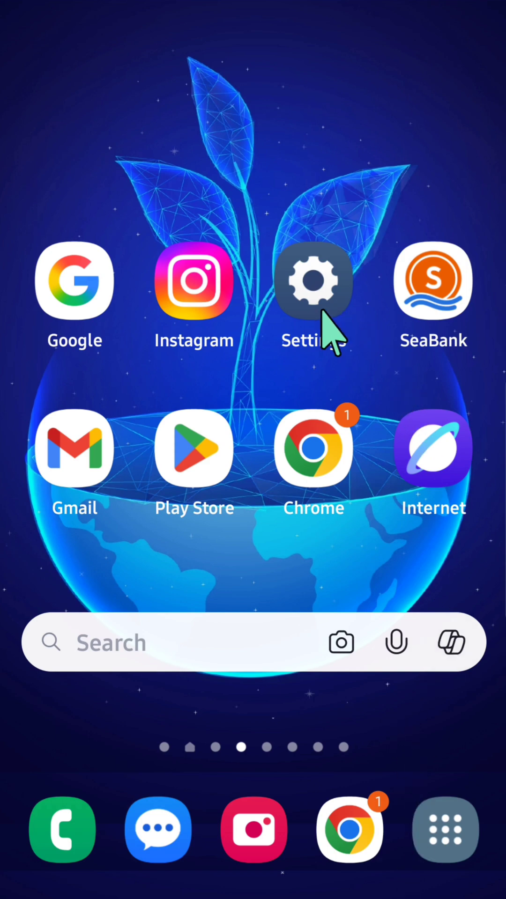
Go into device Settings and reach the Apps entry in the list.
click(313, 280)
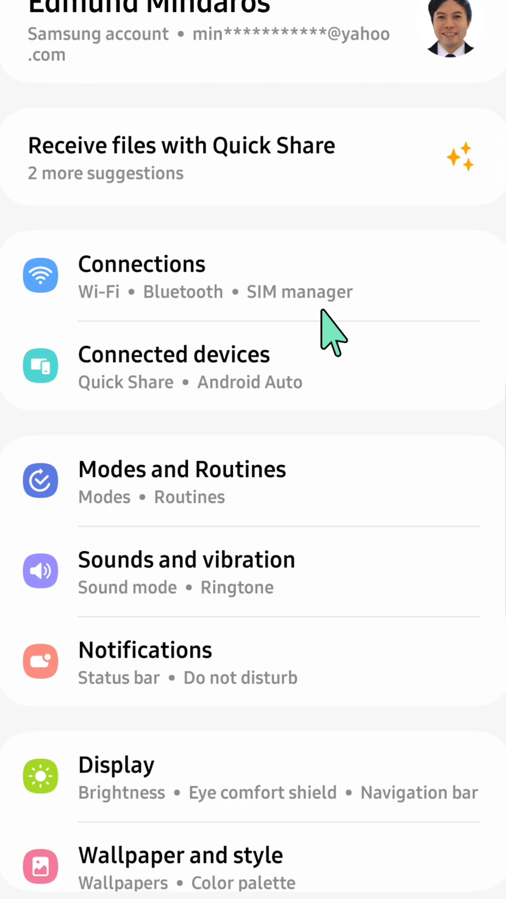
scroll(down, 3)
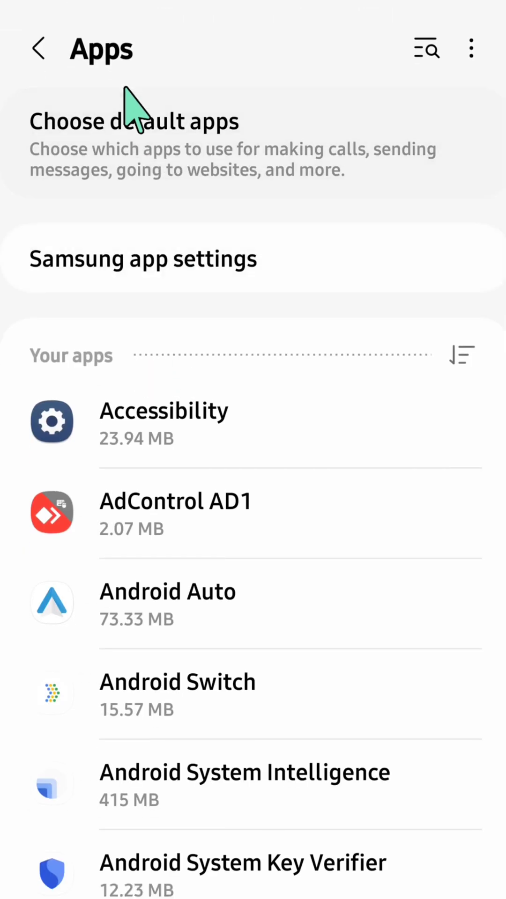
mouse_move(175, 435)
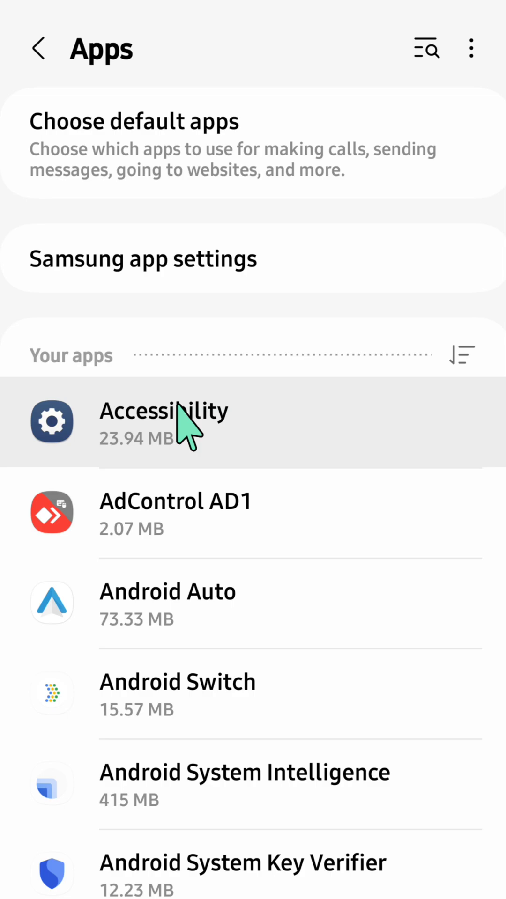
Scroll the Apps list down to the C entries where Chrome (279 MB) appears.
scroll(down, 3)
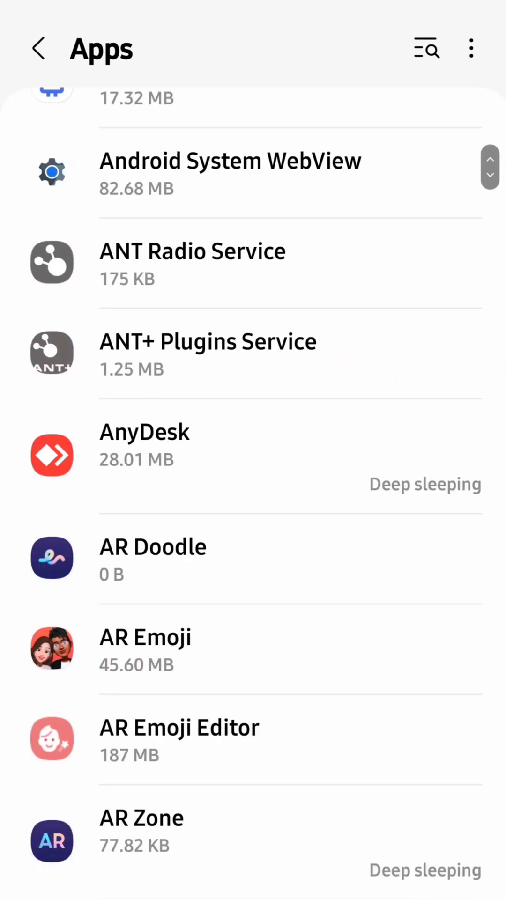
scroll(down, 3)
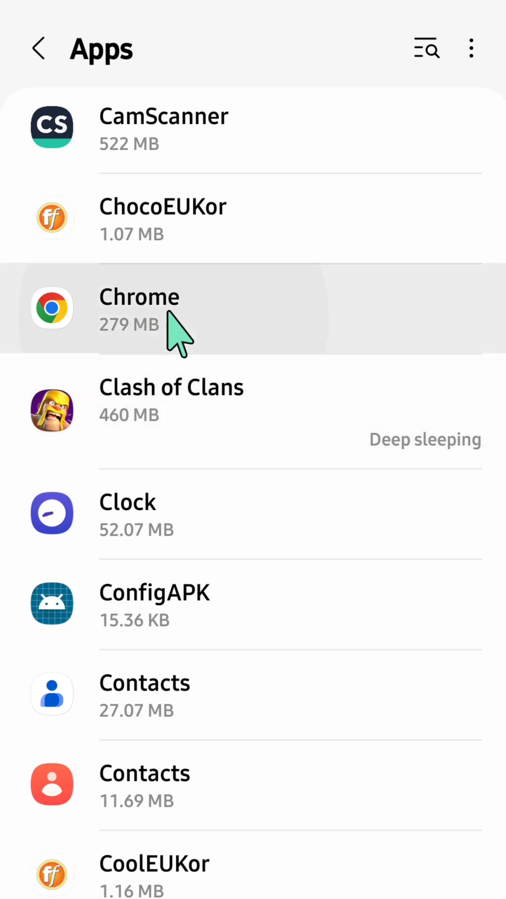
Enter Chrome's App info page and move down toward its Storage section.
click(138, 308)
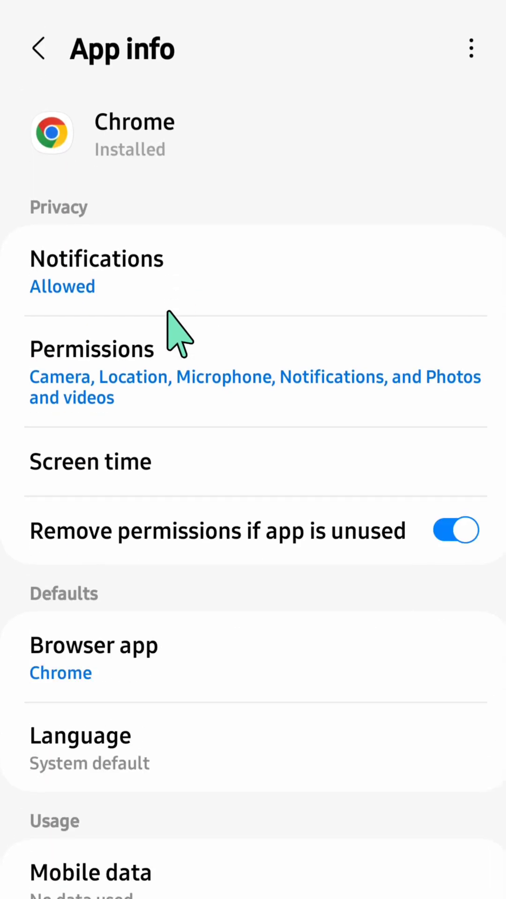
mouse_move(138, 173)
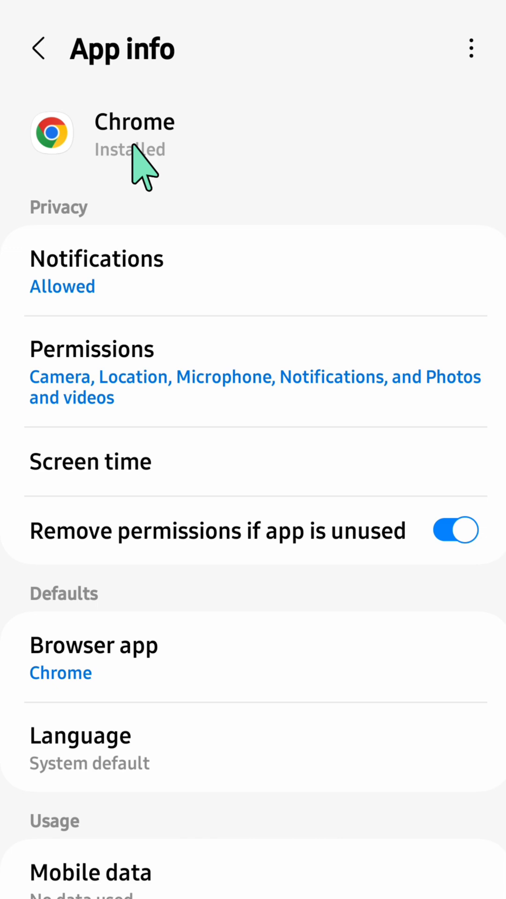
scroll(down, 3)
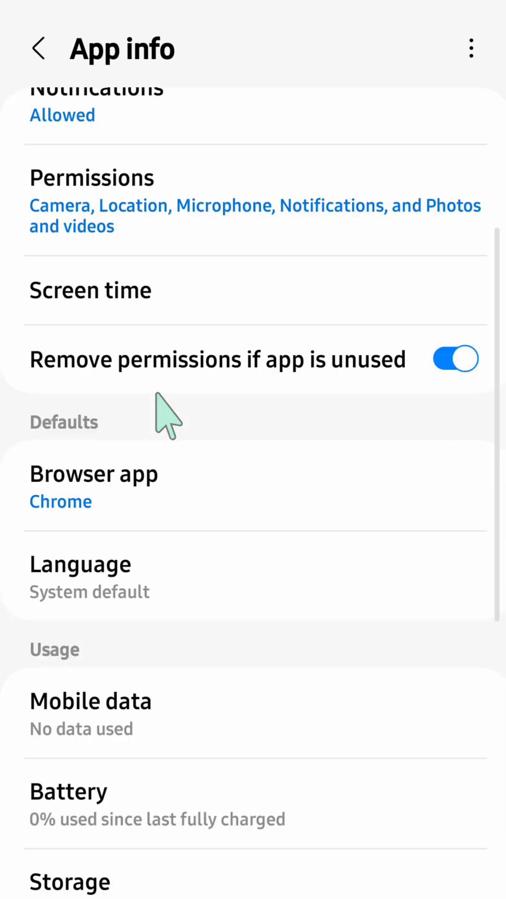
scroll(down, 3)
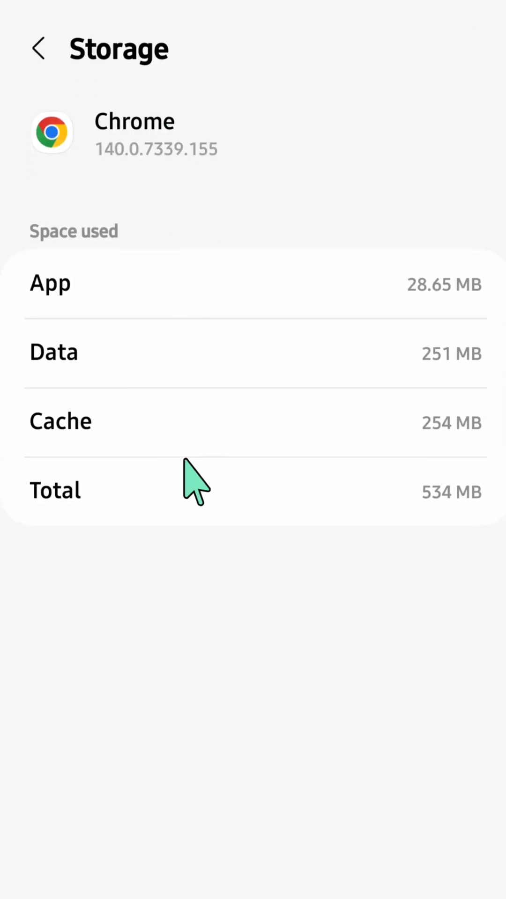
Reveal Chrome's storage breakdown (254 MB cache) and clear its cached data.
scroll(down, 3)
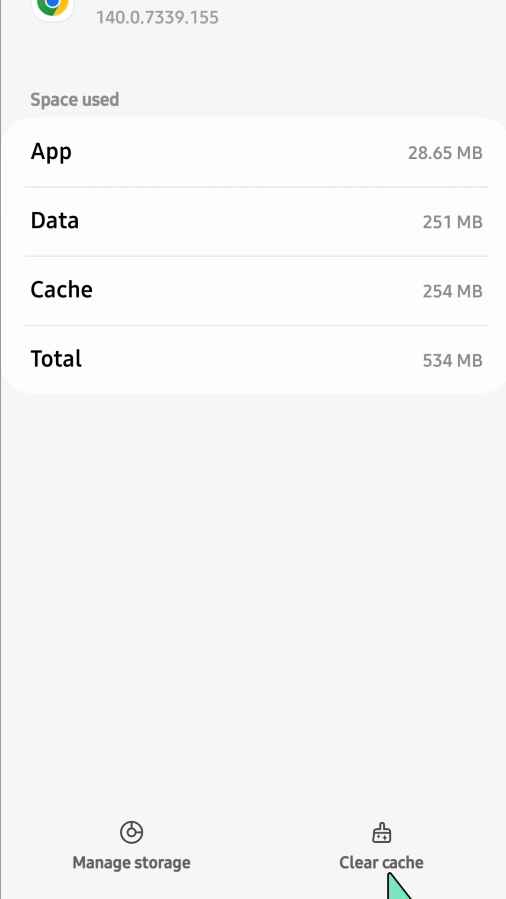
click(380, 848)
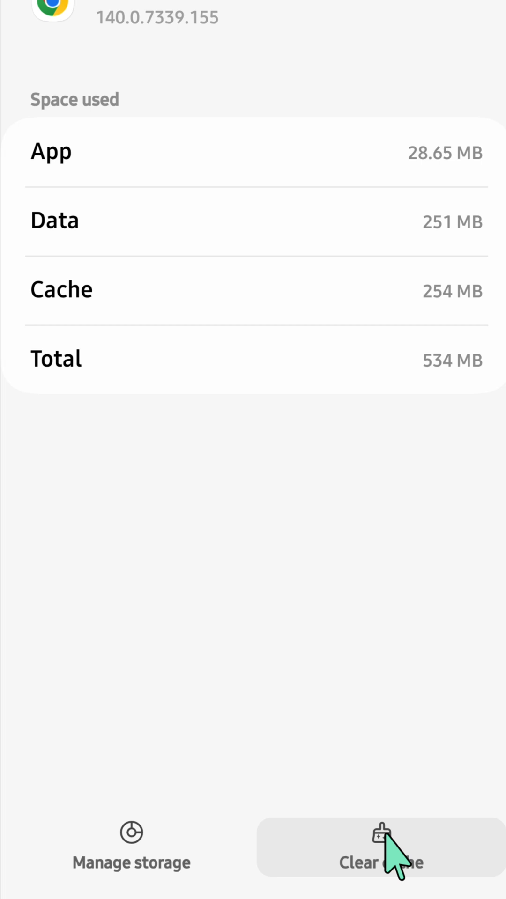
mouse_move(131, 860)
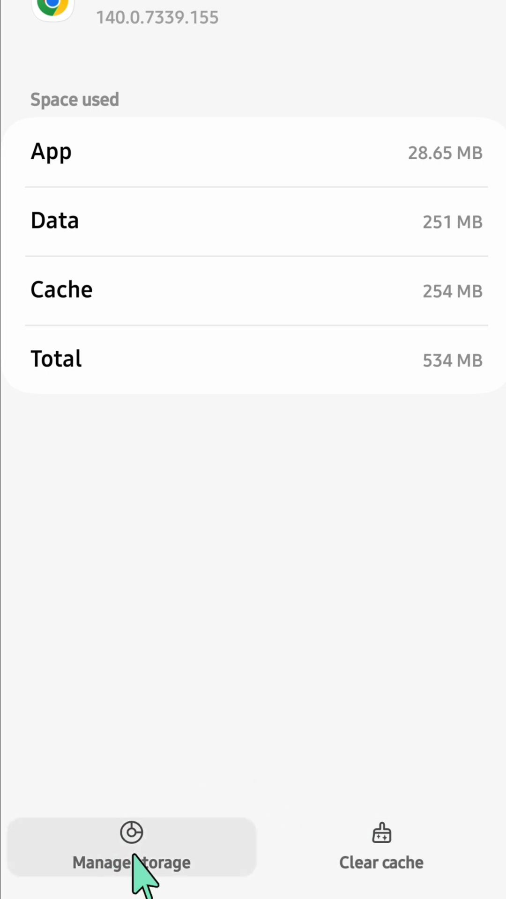
Show Google Chrome's own storage manager with unimportant data, site storage and all-data options.
click(131, 862)
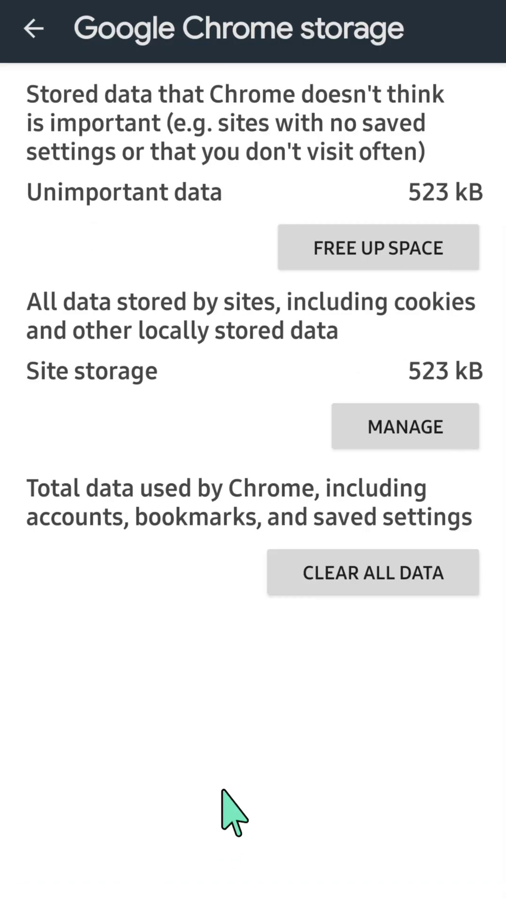
mouse_move(378, 247)
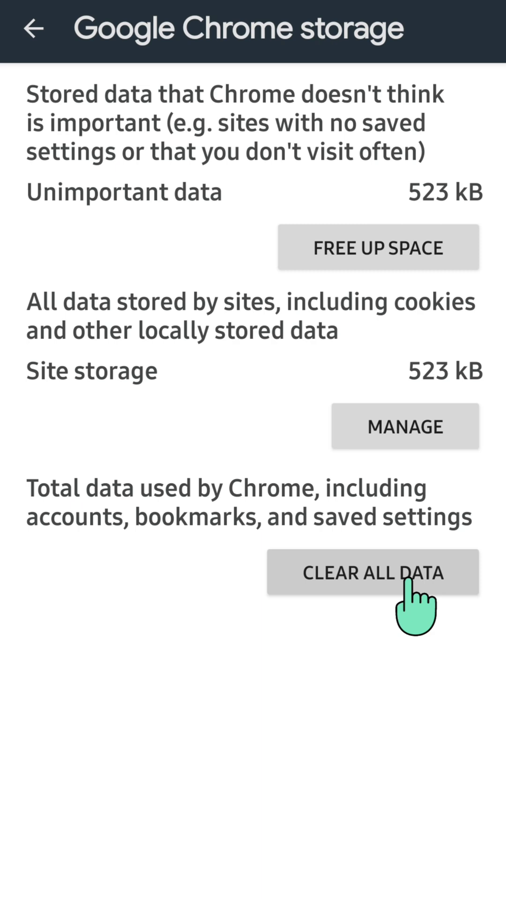
mouse_move(392, 350)
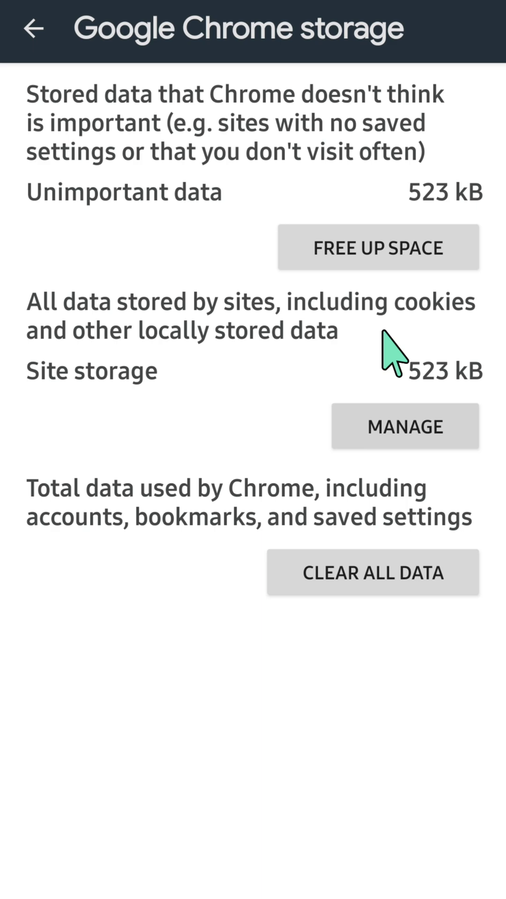
mouse_move(479, 565)
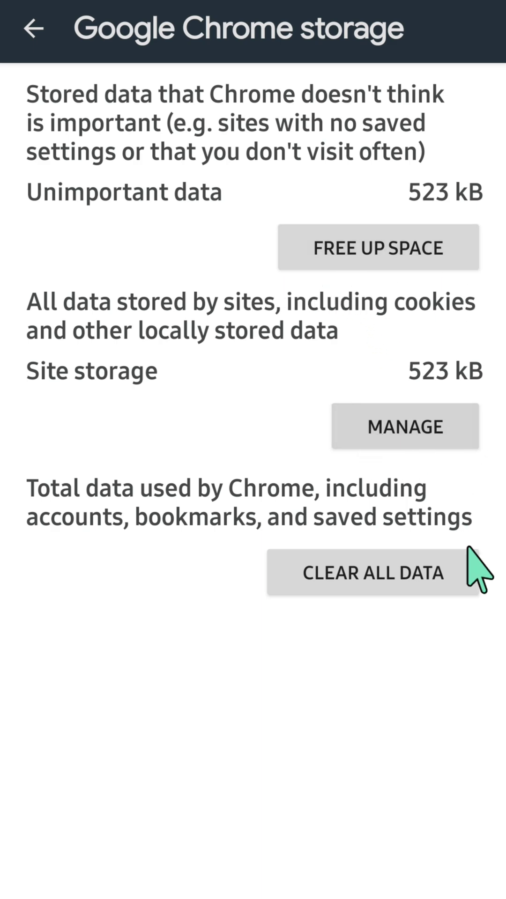
mouse_move(233, 791)
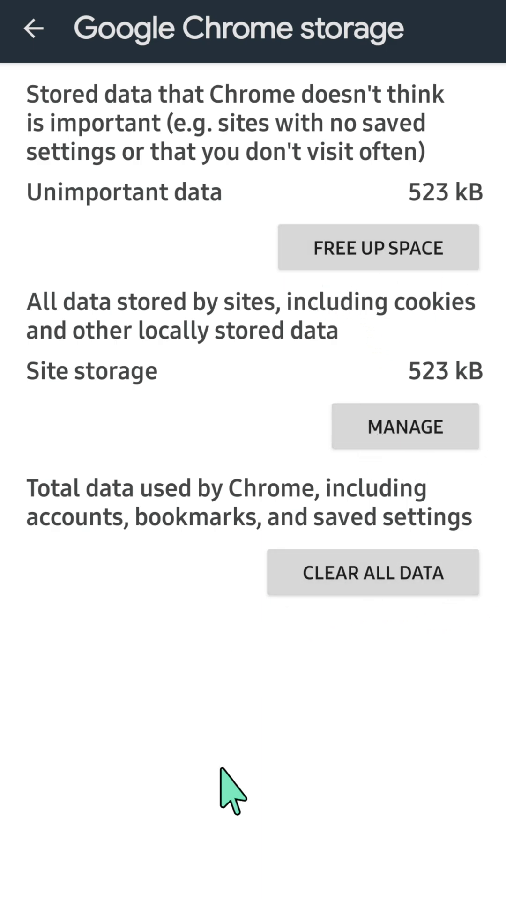